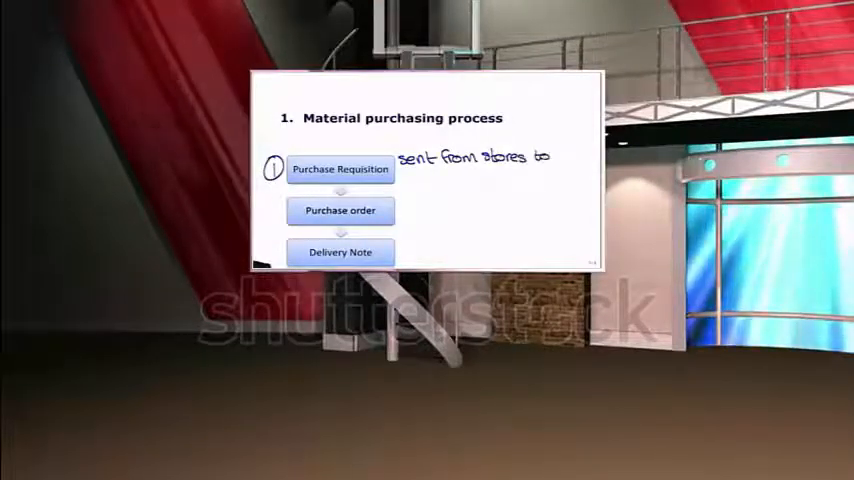
text(purchasing dept)
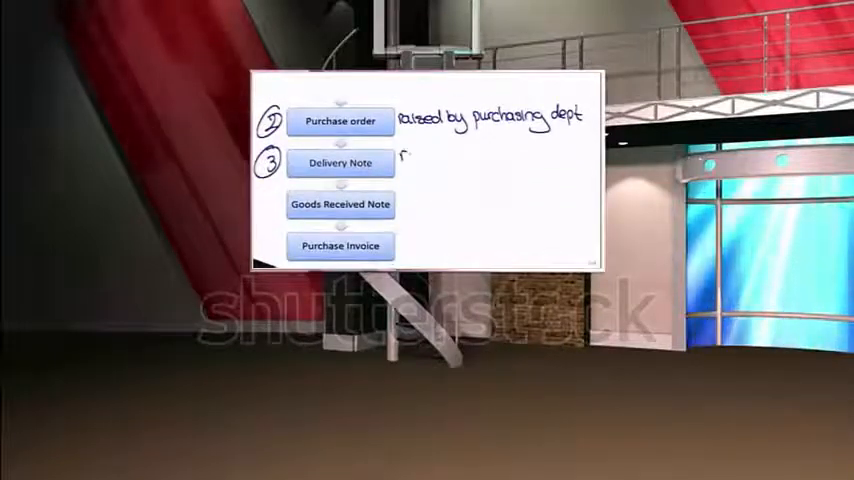
text(received for)
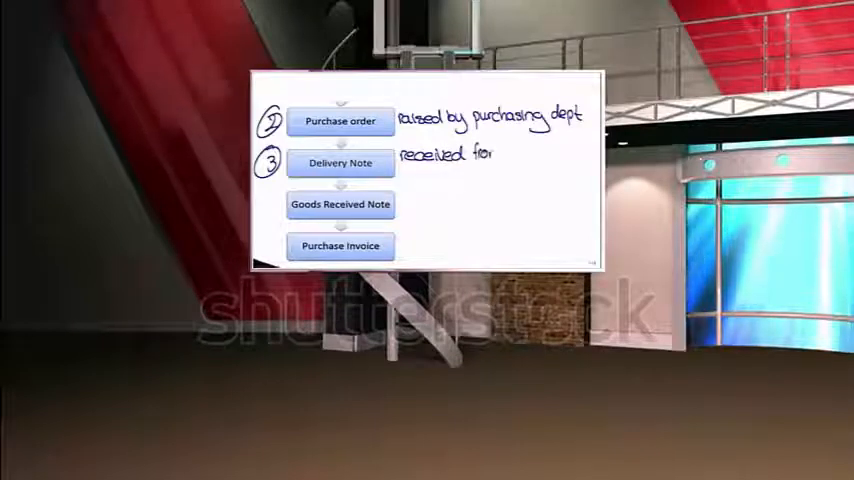
text(from supplier)
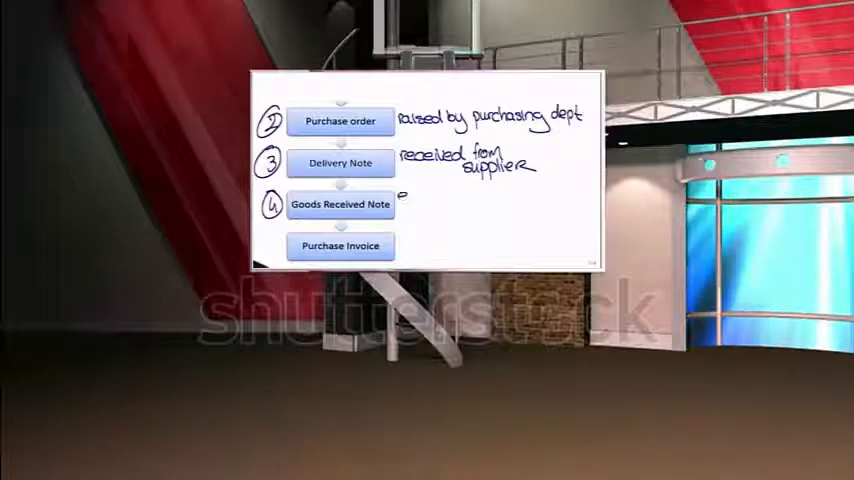
text(enters stock)
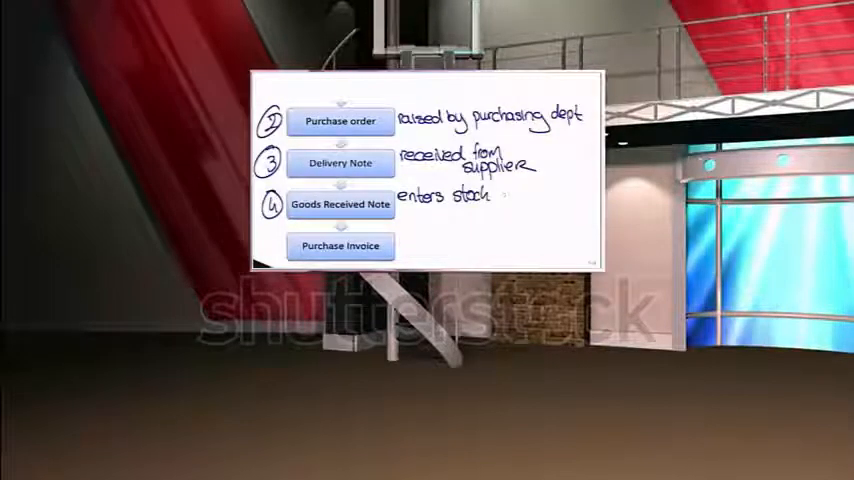
text(data)
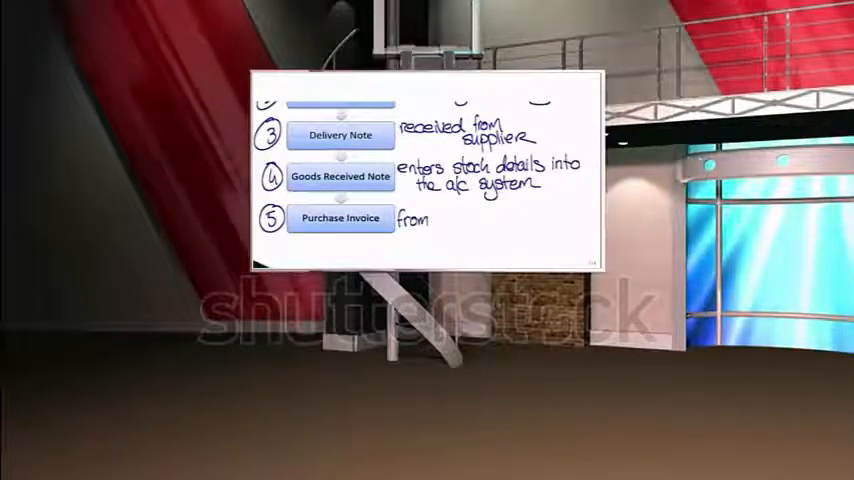
text(suppl)
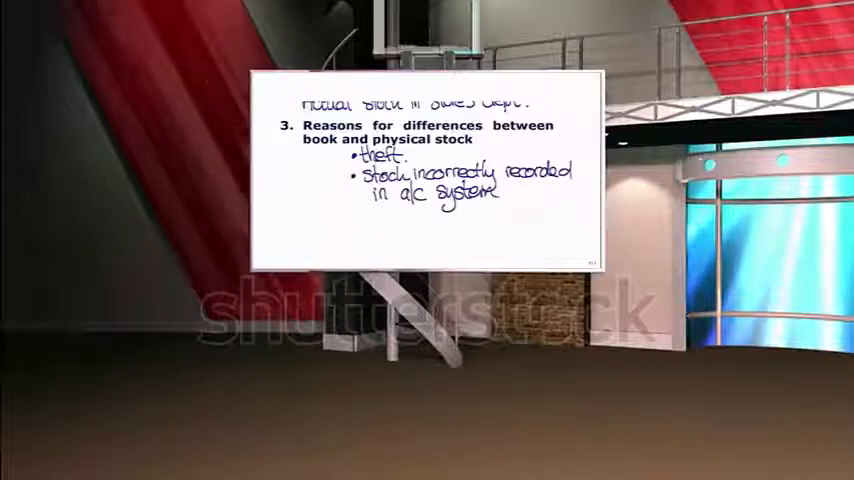
text(timing differences.)
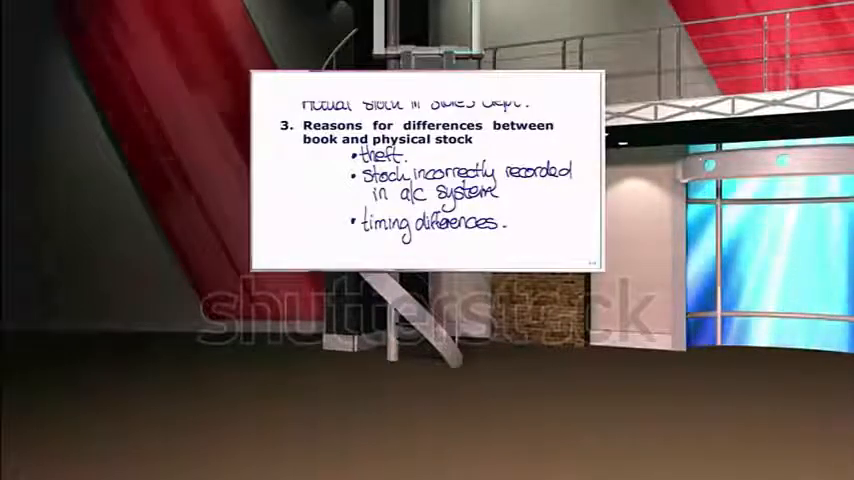